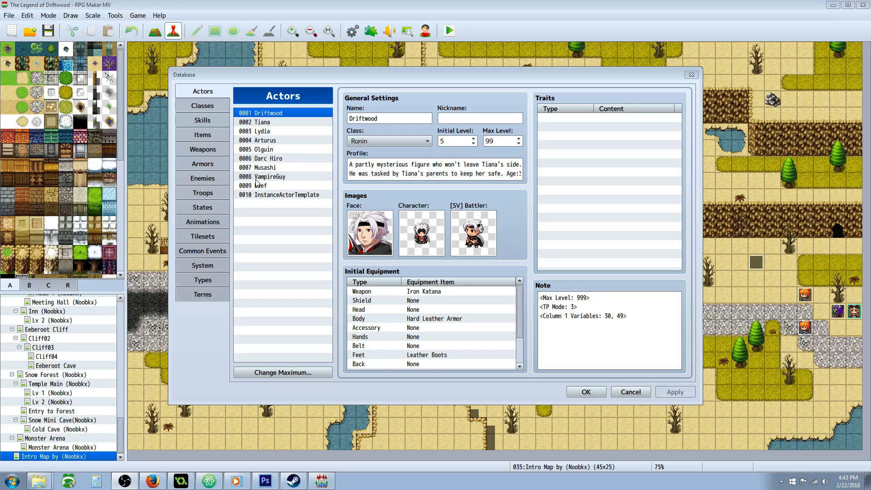
- Select actor 0009 Beef and open its [SV] Battler image picker
click(260, 185)
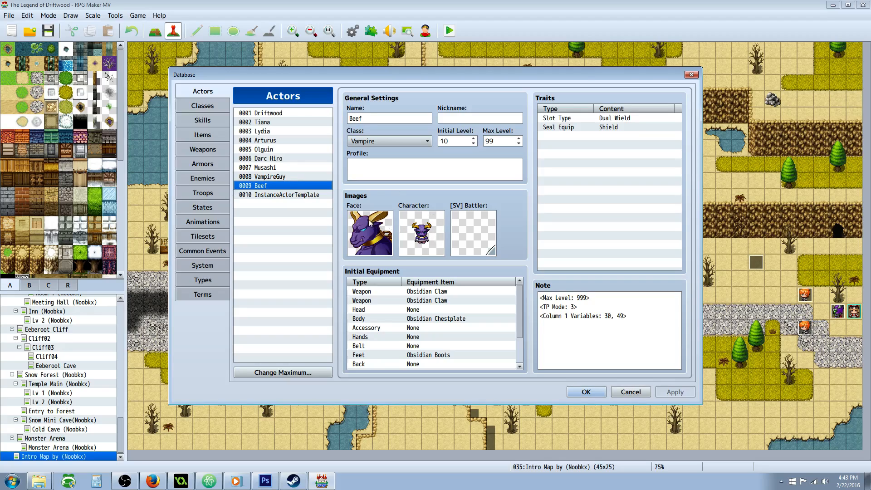
mouse_move(476, 234)
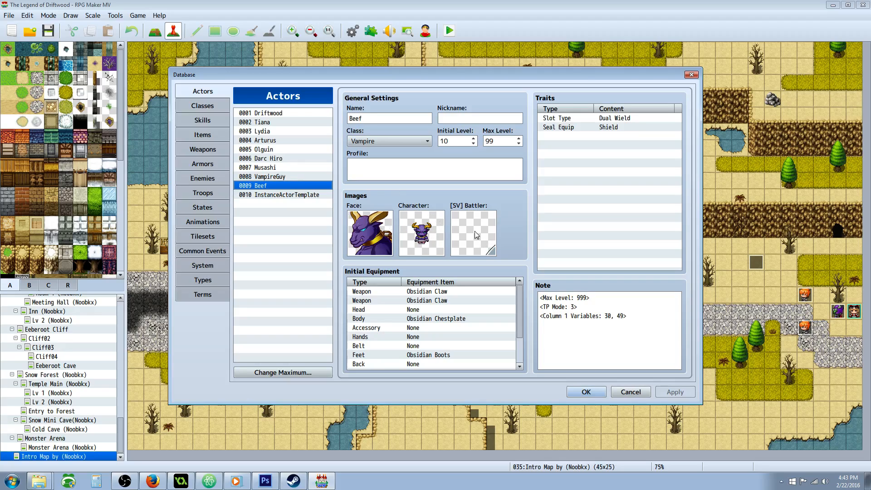
click(473, 233)
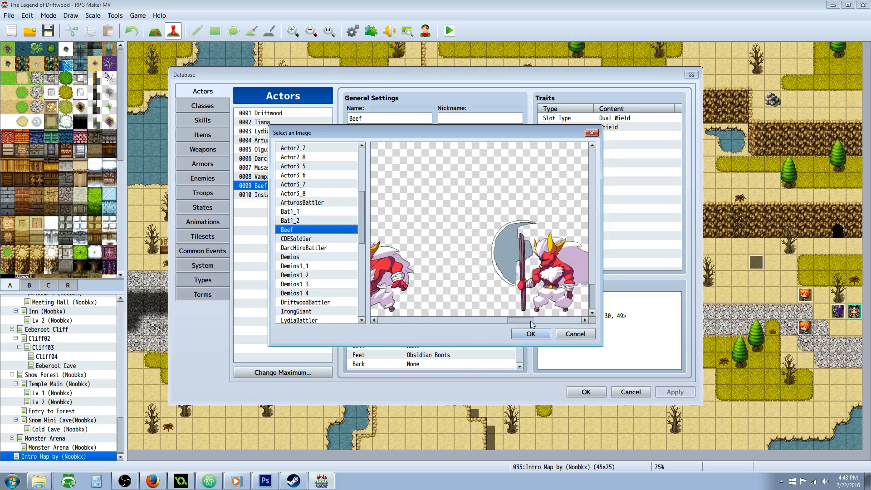
- Pick the Beef sprite sheet as Beef's side-view battler, confirming it twice
scroll(right, 3)
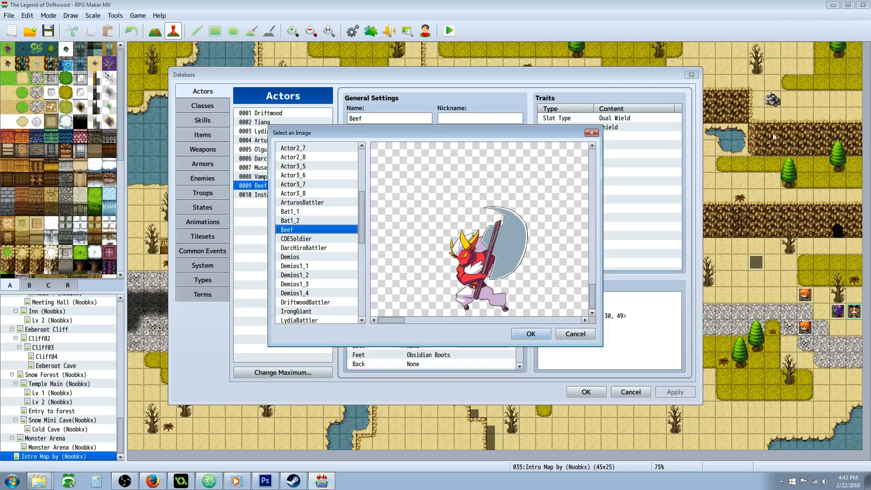
mouse_move(636, 171)
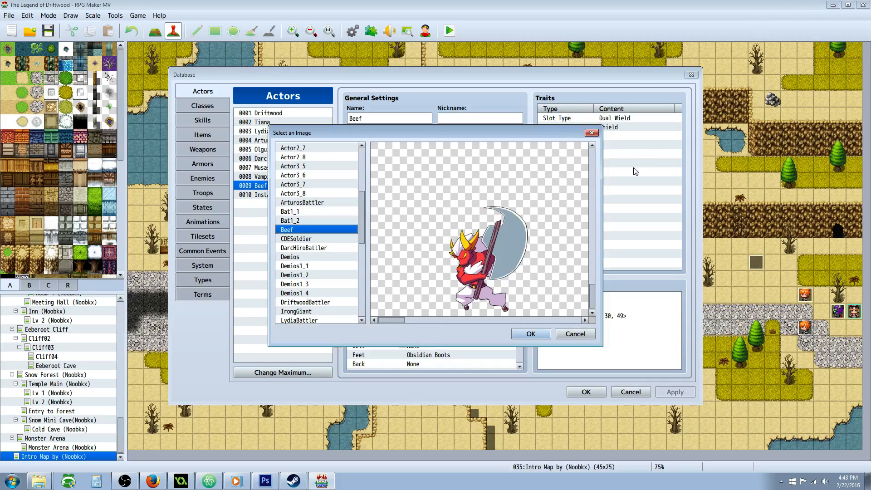
mouse_move(419, 295)
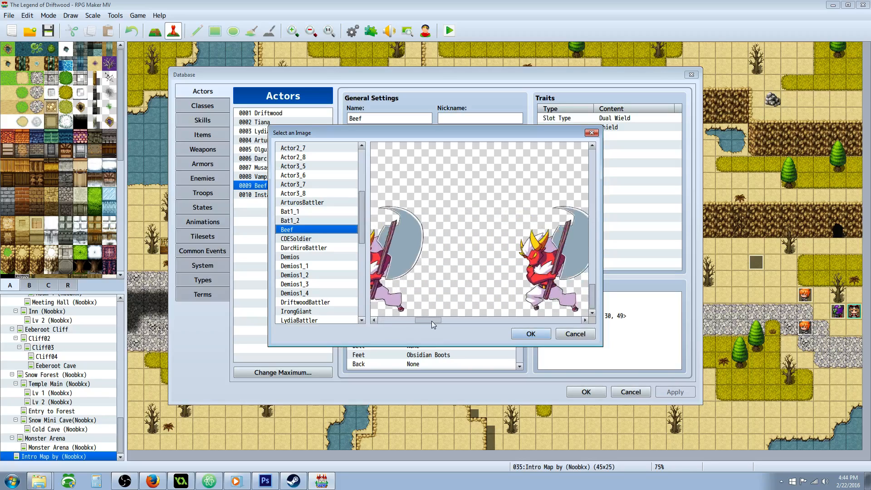
scroll(up, 3)
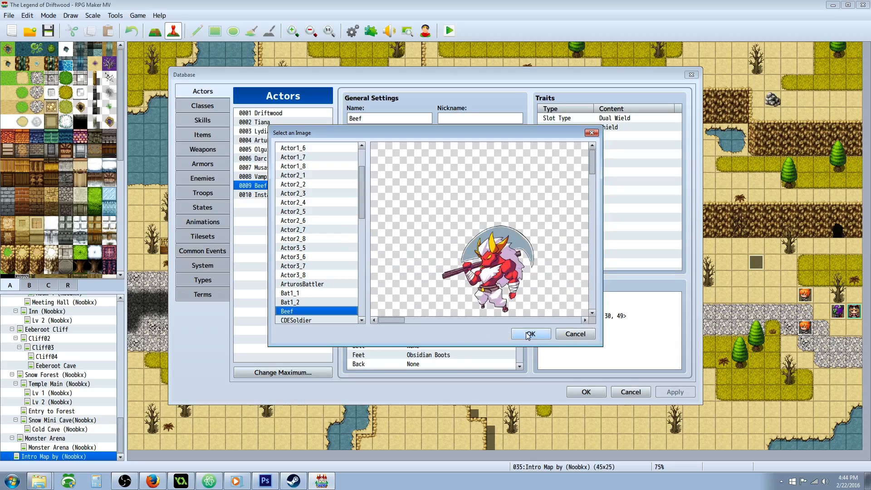
click(530, 334)
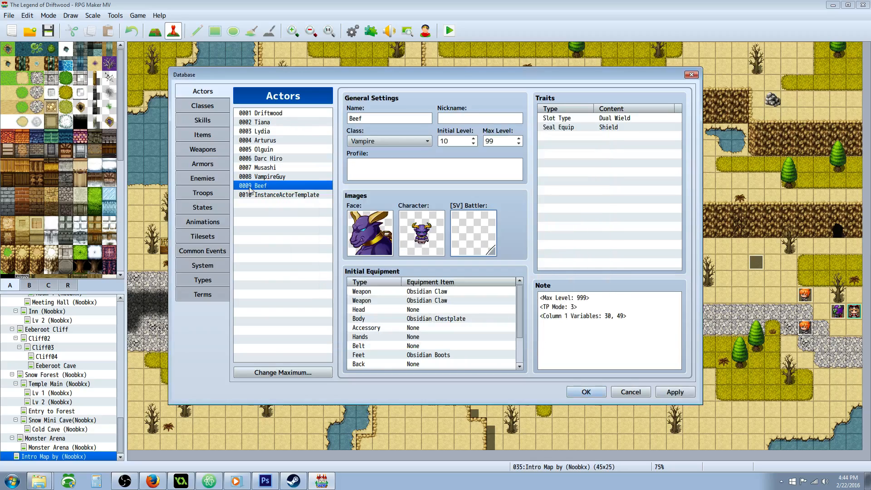
mouse_move(274, 191)
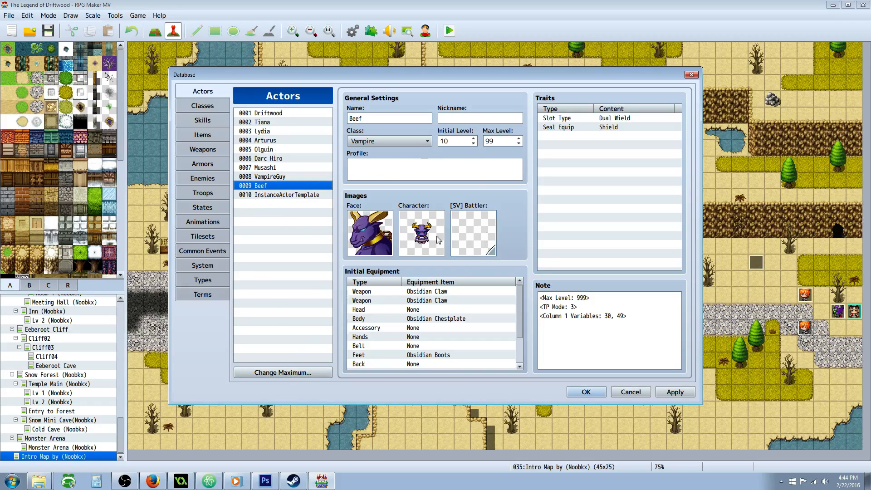
click(472, 233)
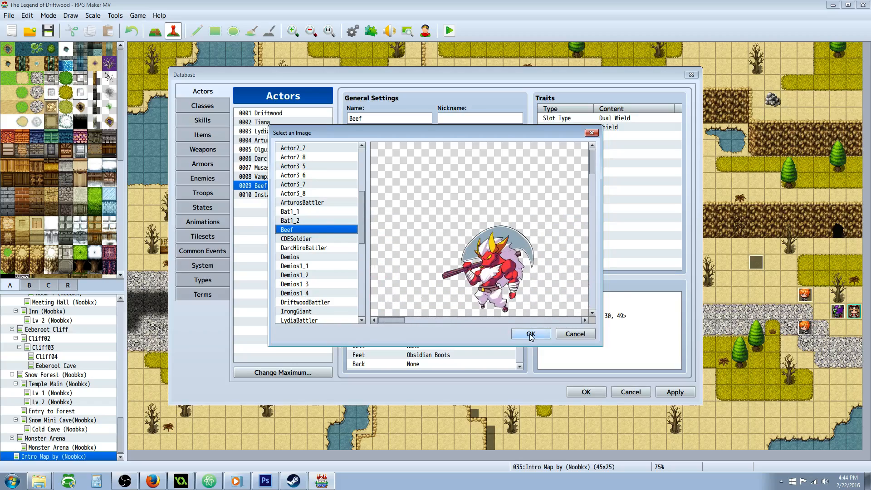
click(530, 334)
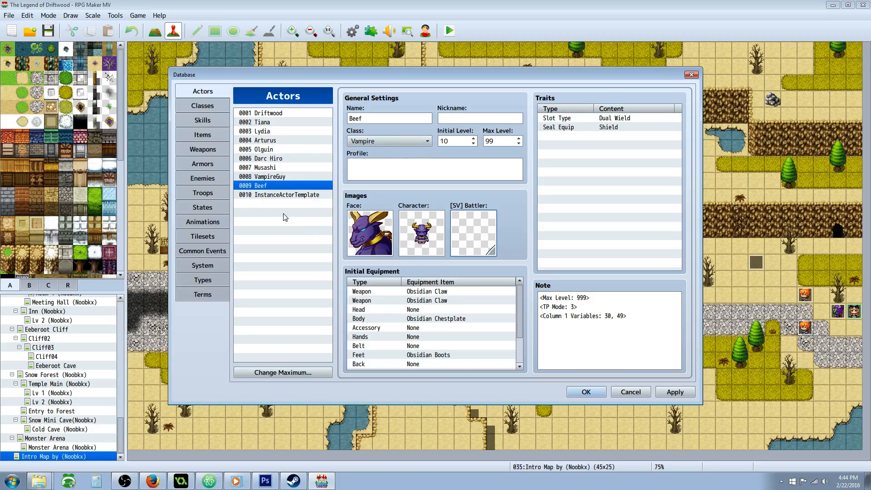
- Keep the Grassland background for troop Bat*2 and battle-test it with Driftwood
click(202, 193)
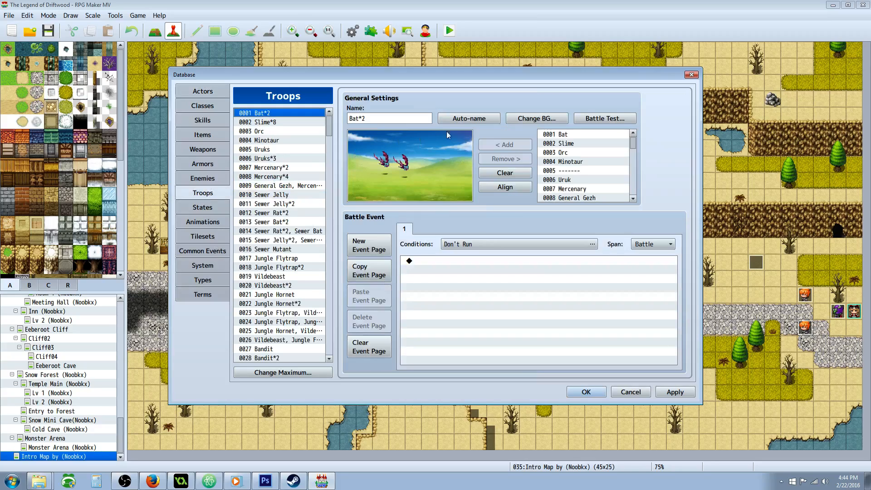
click(535, 118)
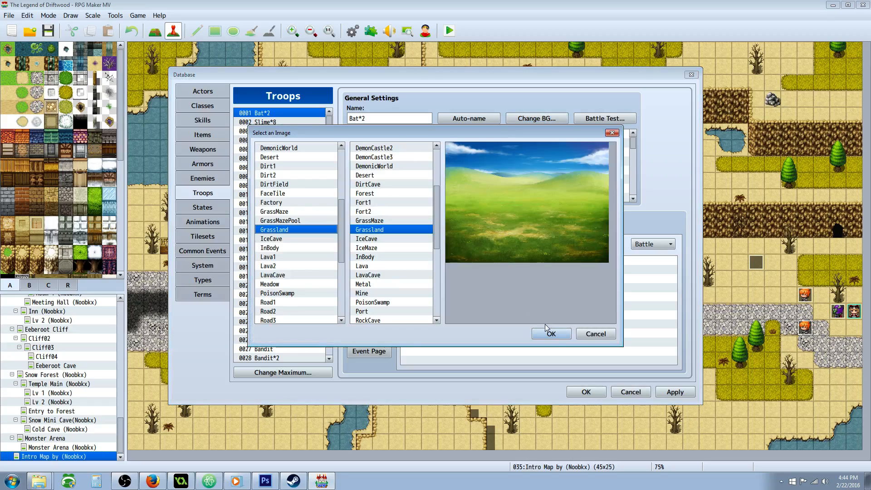
click(551, 334)
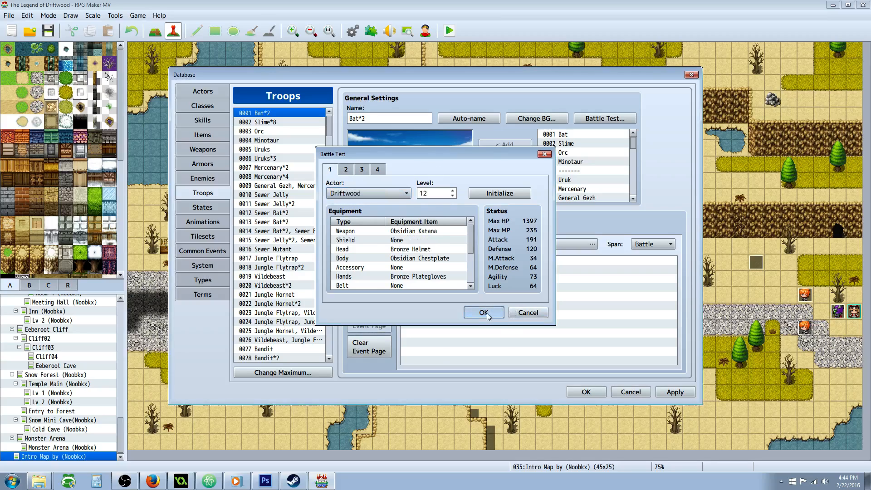
click(482, 313)
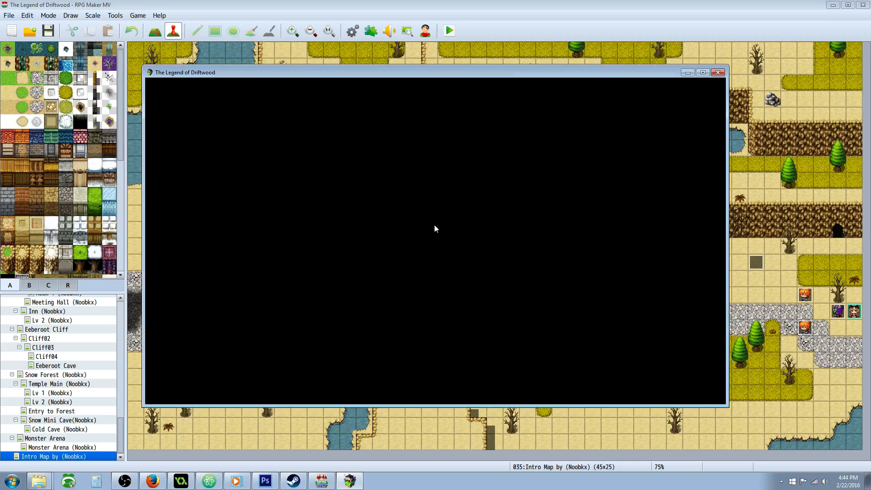
mouse_move(564, 180)
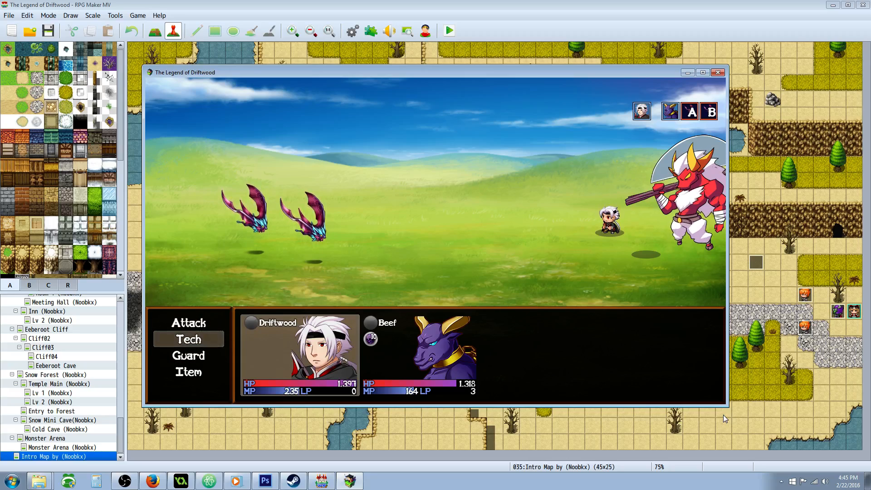
- Choose actions for Driftwood and Beef, attacking the bats in the test battle
click(188, 339)
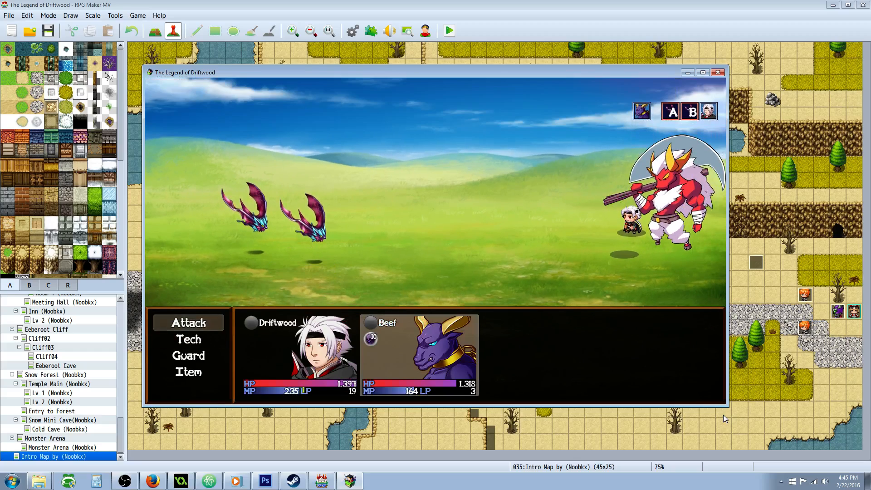
click(188, 322)
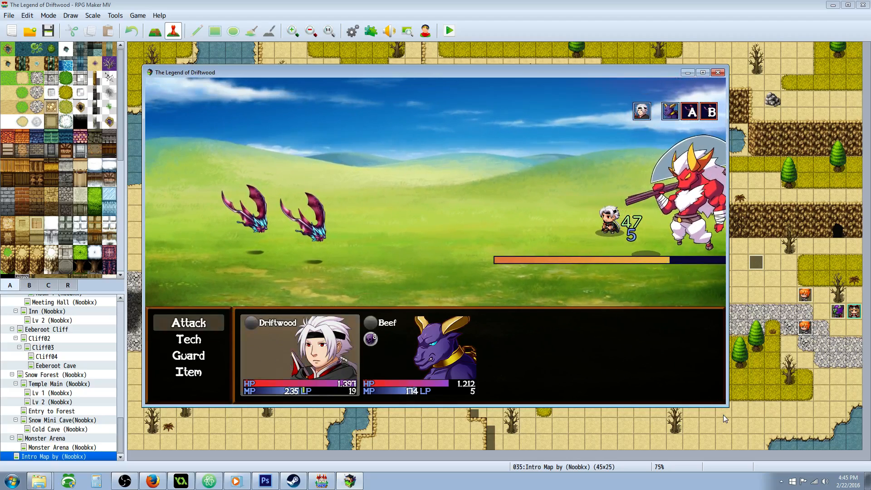
click(188, 322)
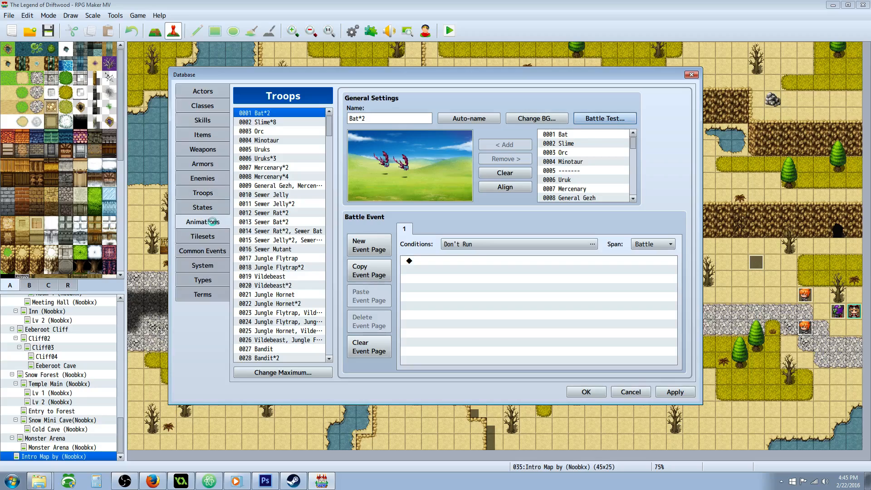
- Close the database and create a Temple Main event with a character image
click(202, 251)
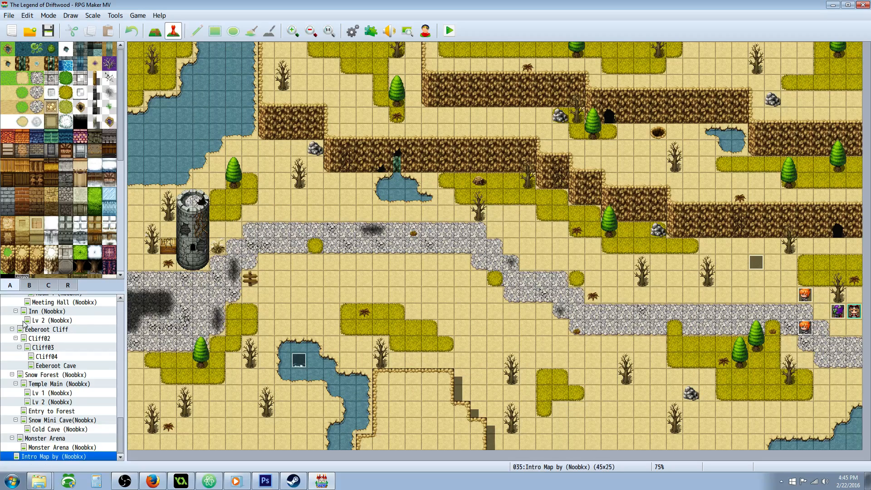
click(53, 383)
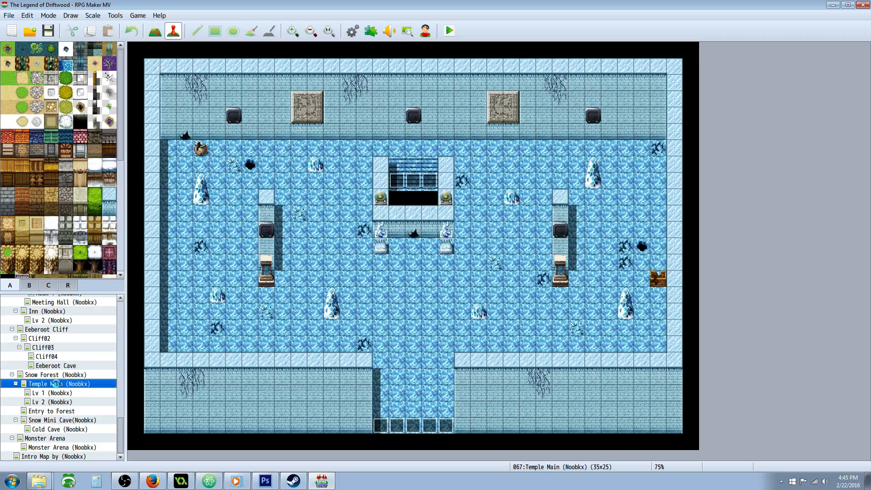
right_click(413, 275)
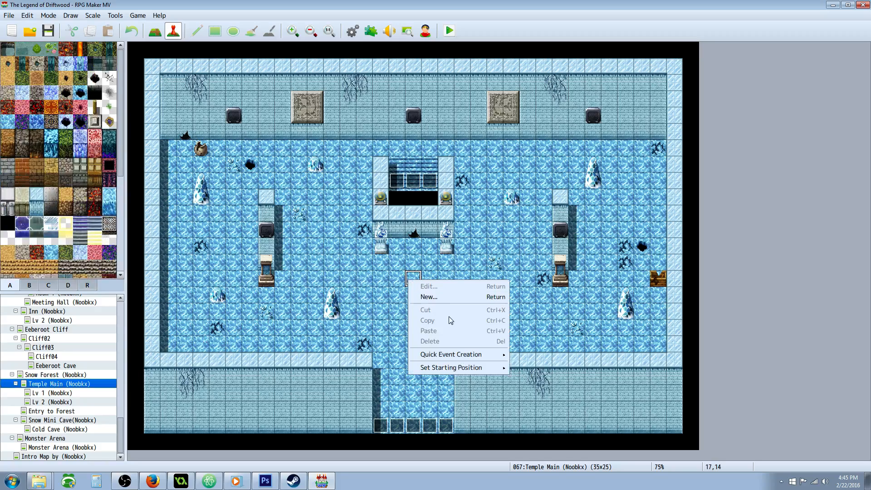
click(428, 297)
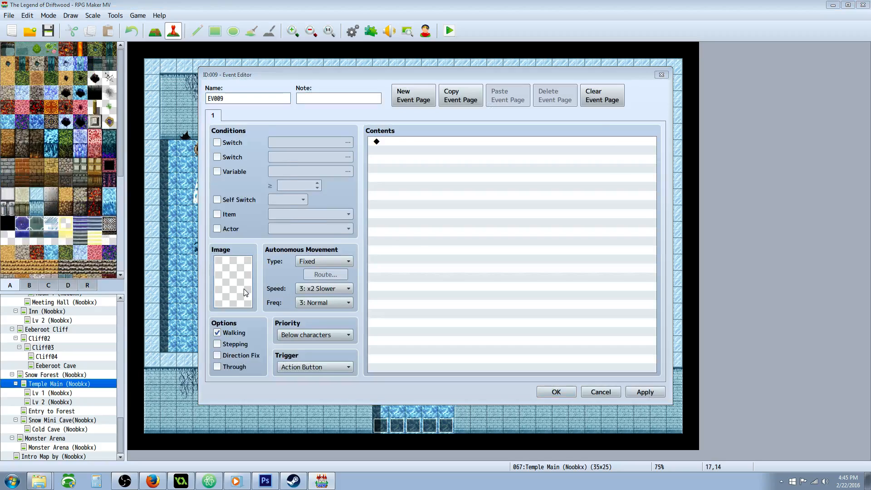
click(232, 281)
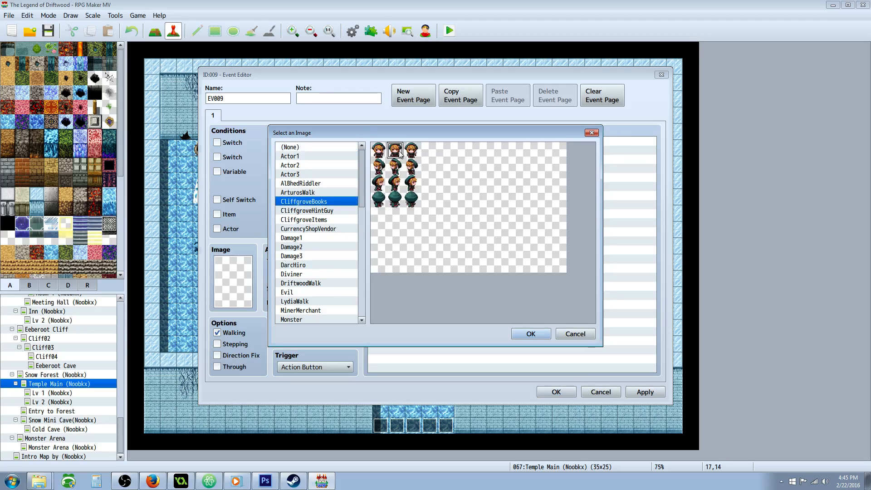
click(530, 334)
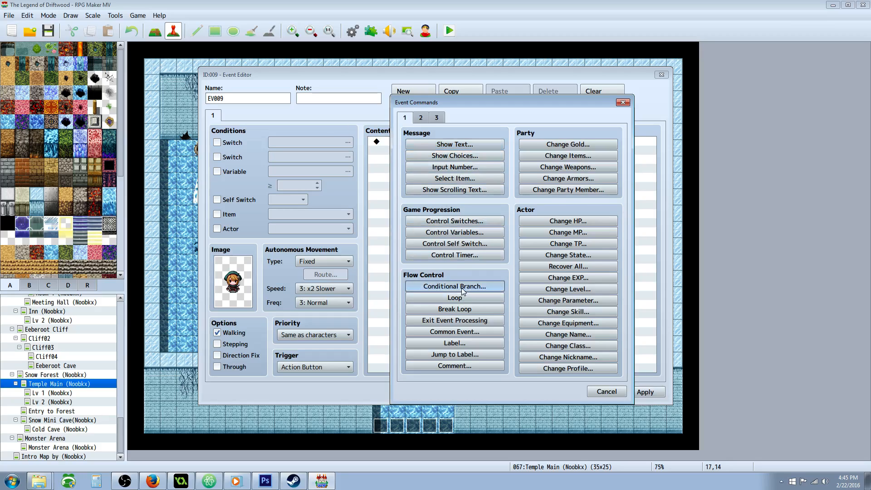
- Start a conditional branch using variable 0201 Capture_6:Uruk from group 0201-0220
click(454, 286)
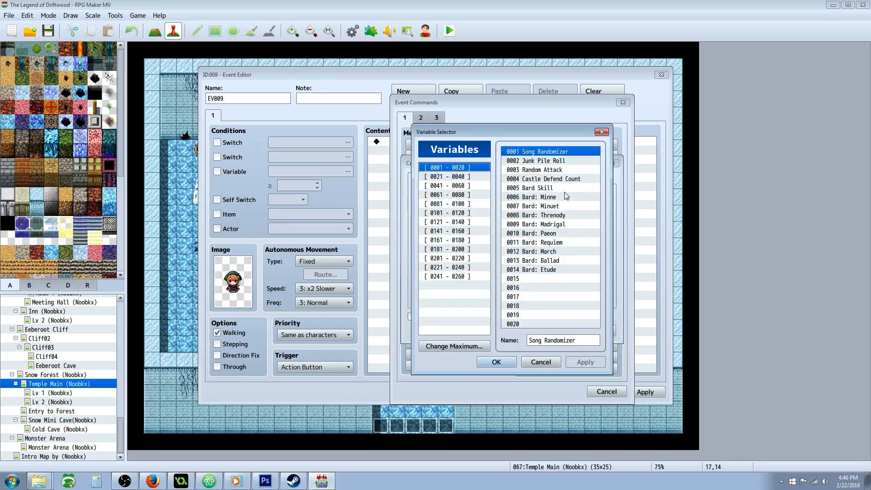
click(448, 176)
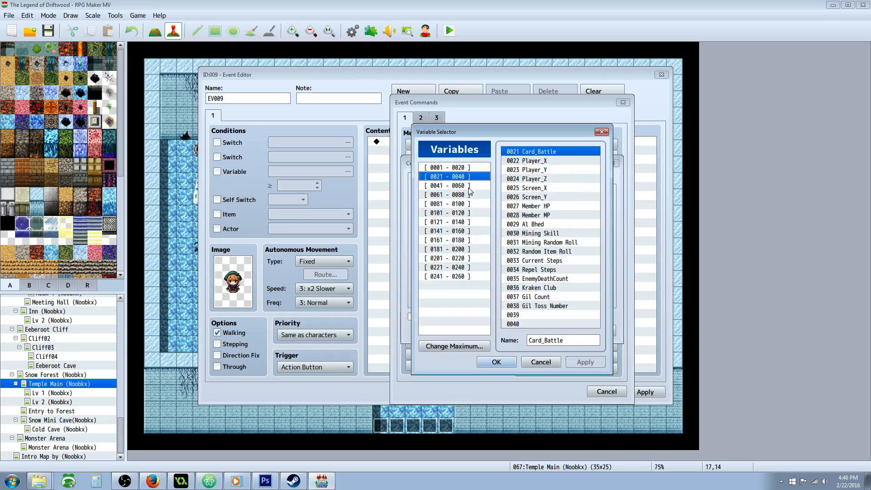
click(447, 203)
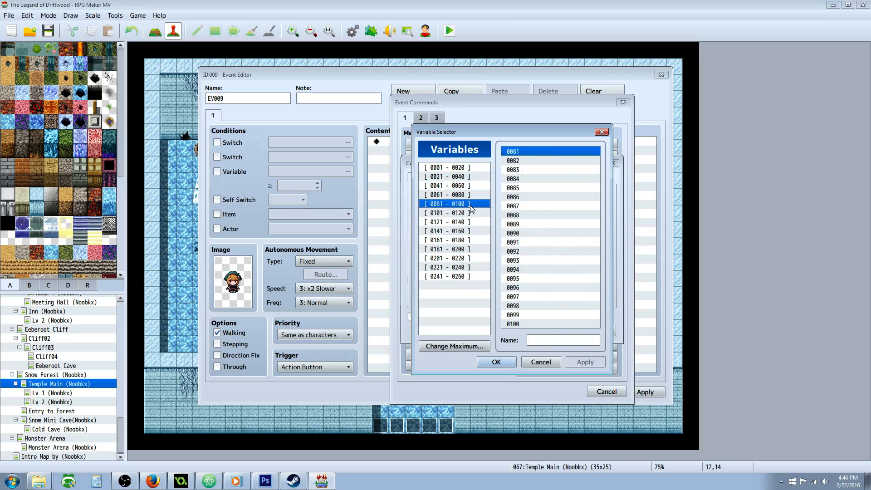
click(447, 231)
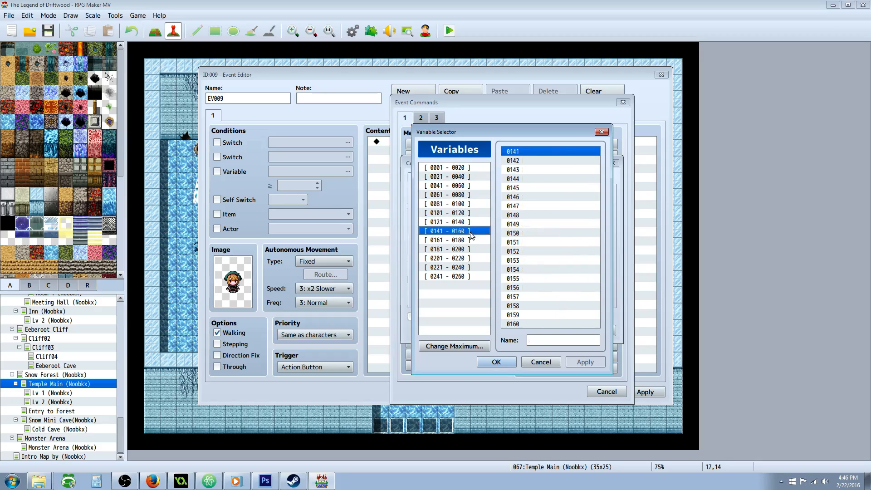
click(447, 258)
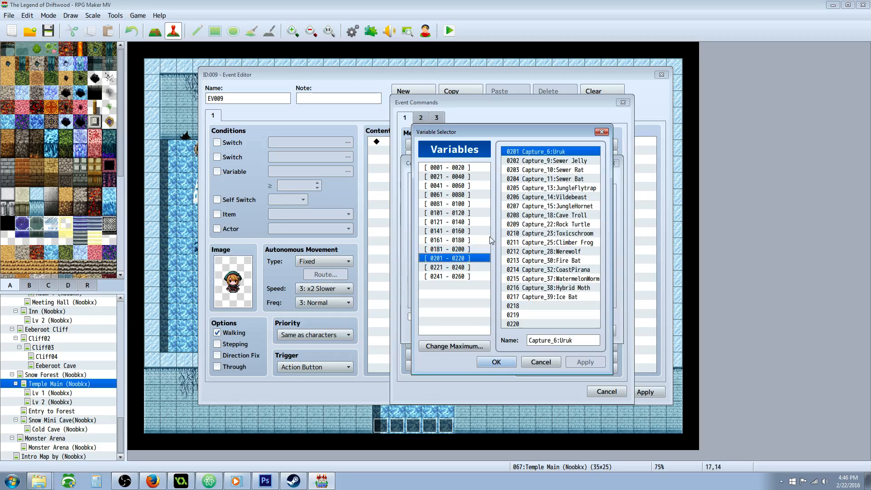
click(548, 297)
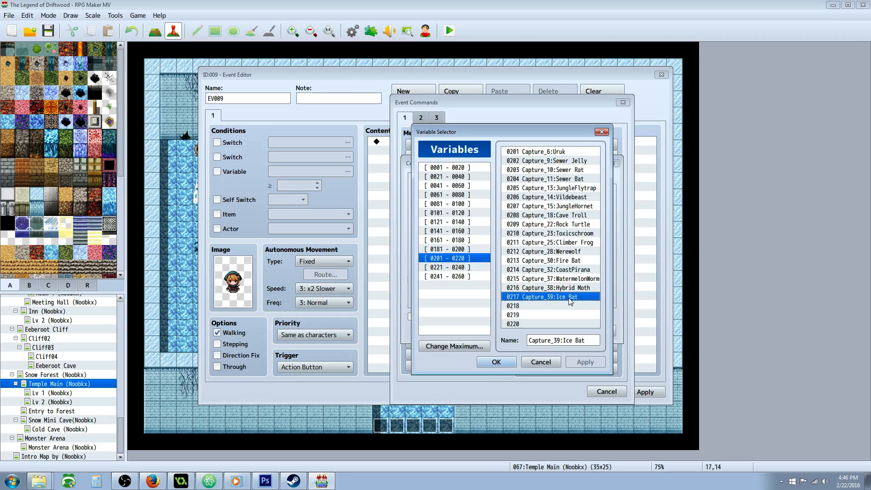
click(546, 151)
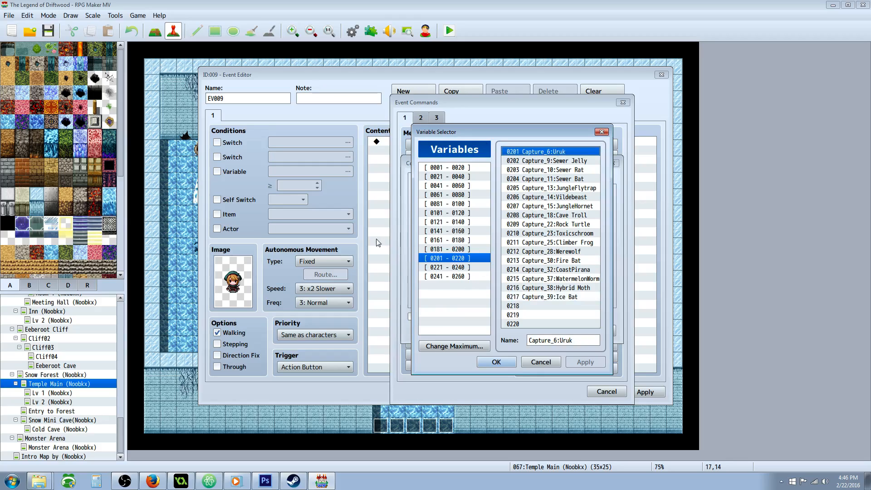
mouse_move(522, 171)
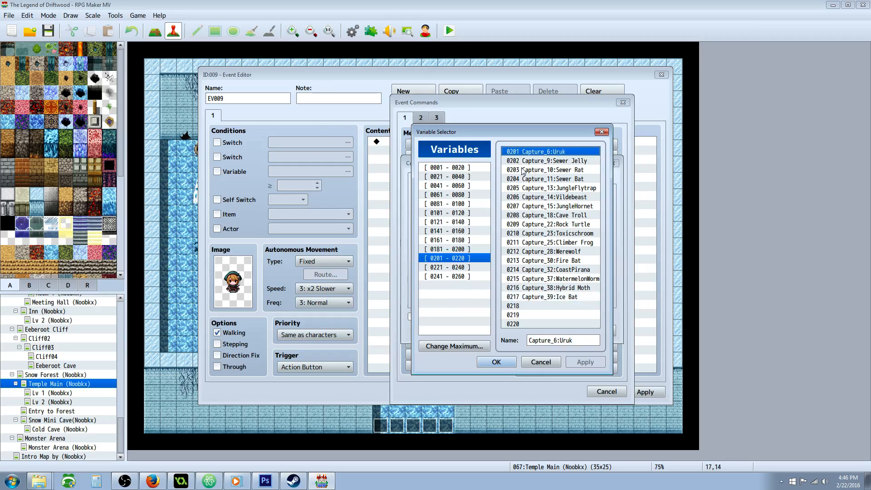
click(495, 362)
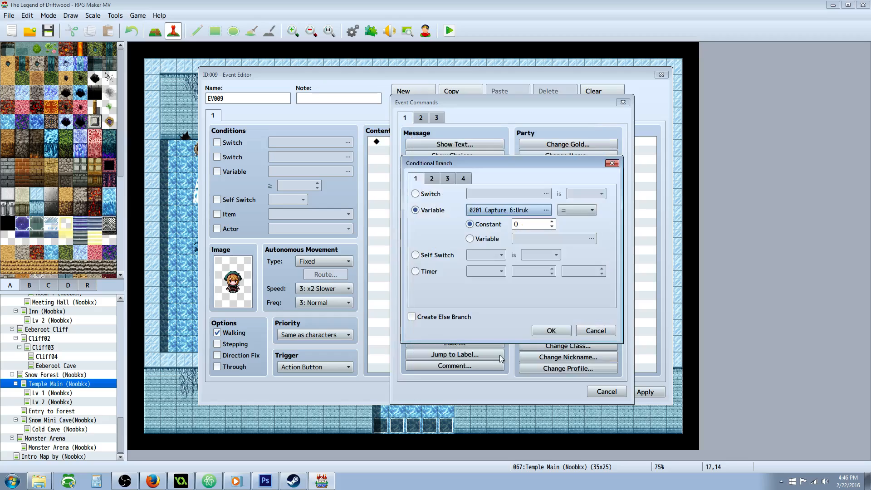
- Make the branch test Capture_6:Uruk ≥ 1 with an Else branch
click(600, 210)
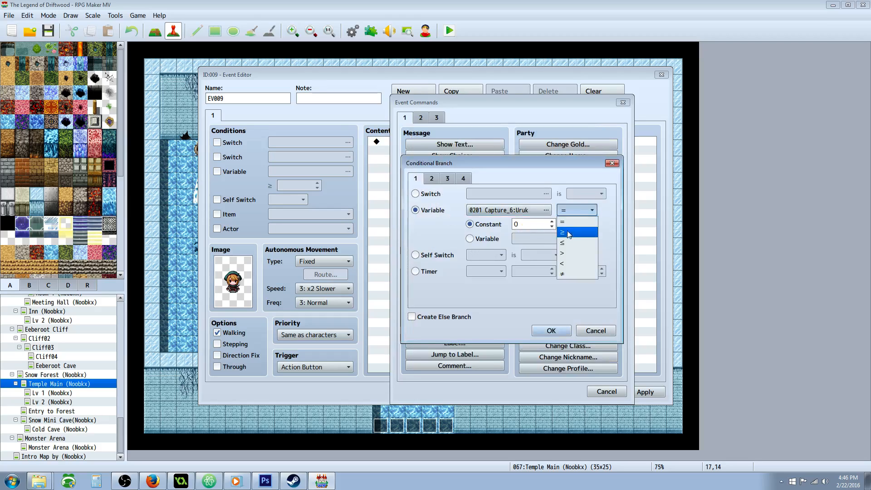
click(568, 232)
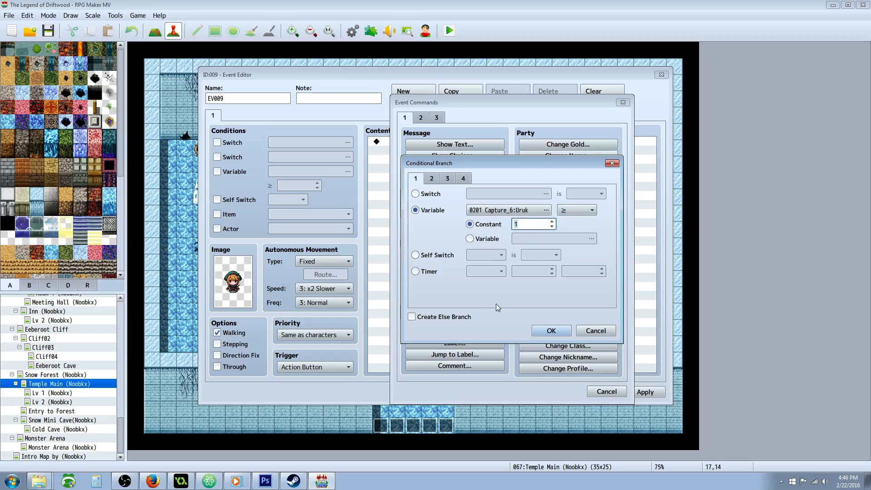
click(550, 331)
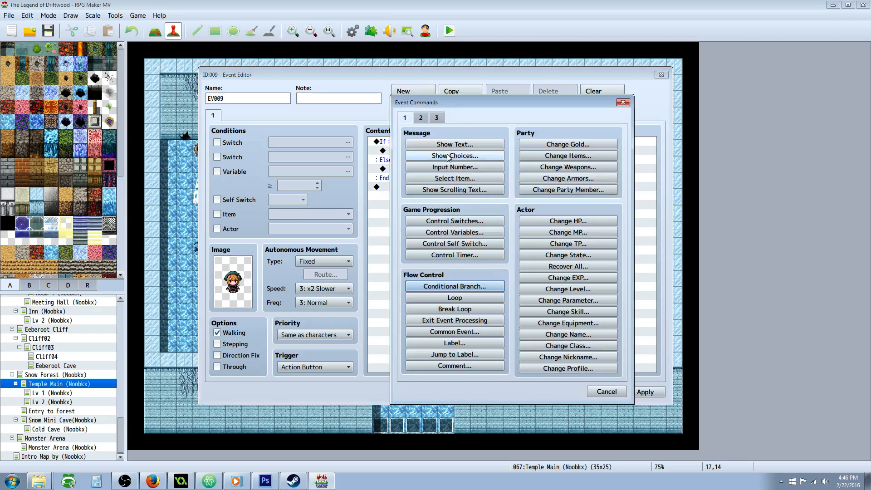
mouse_move(595, 164)
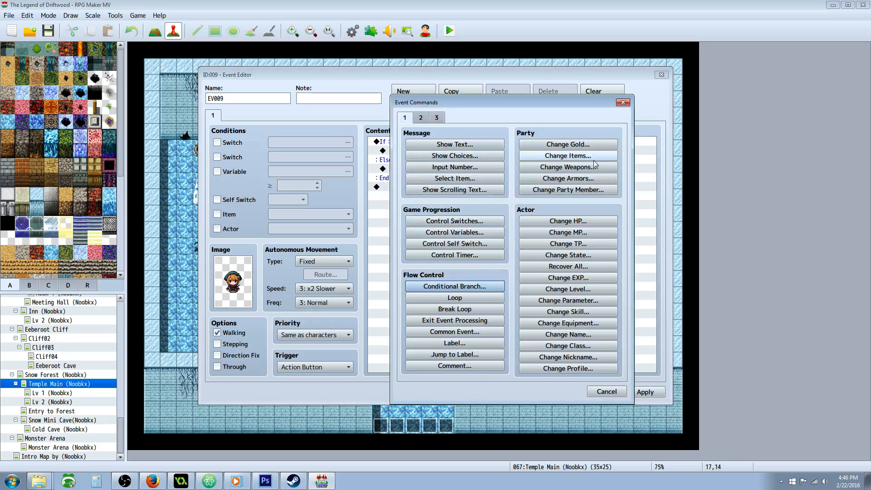
click(567, 190)
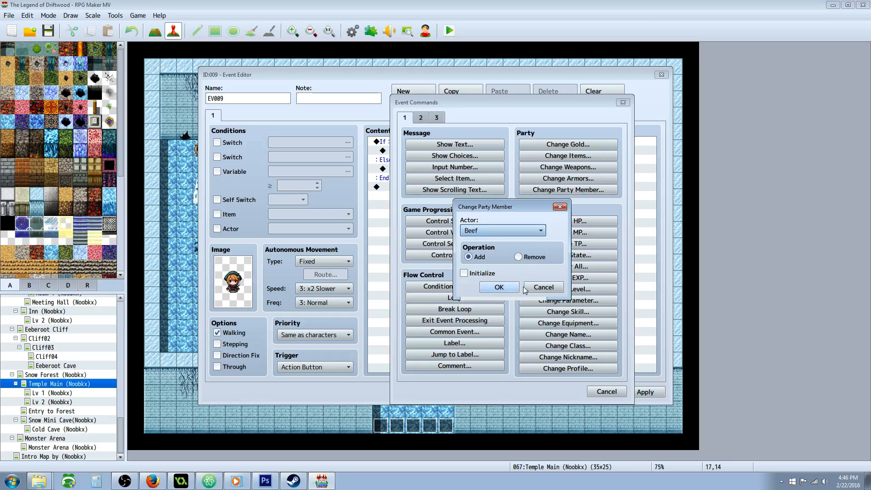
- Add actor Beef to the party inside the Uruk branch and close the event
click(464, 273)
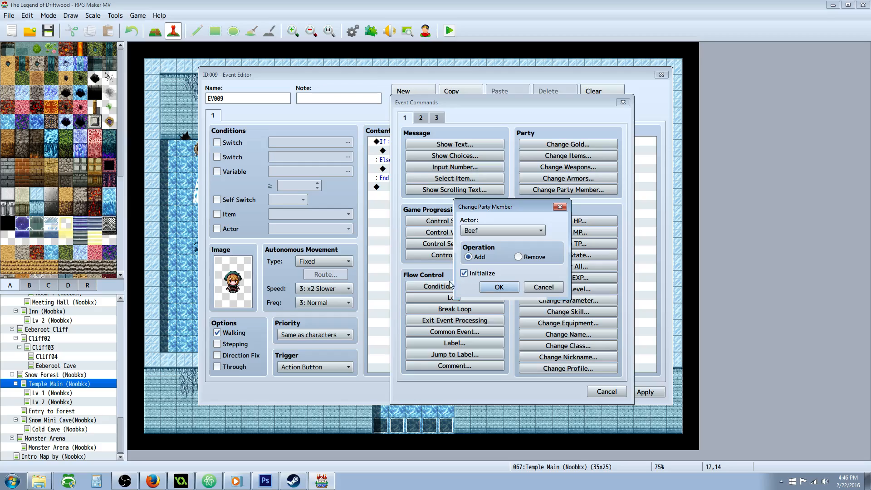
mouse_move(439, 176)
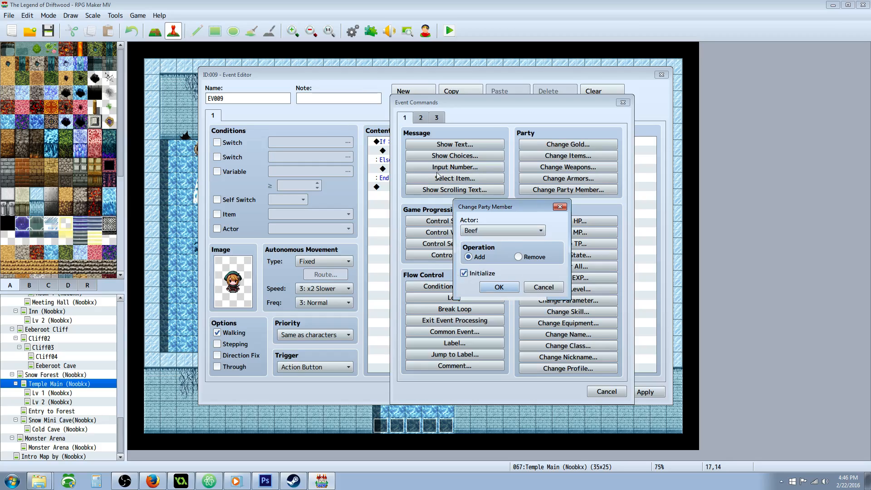
click(464, 272)
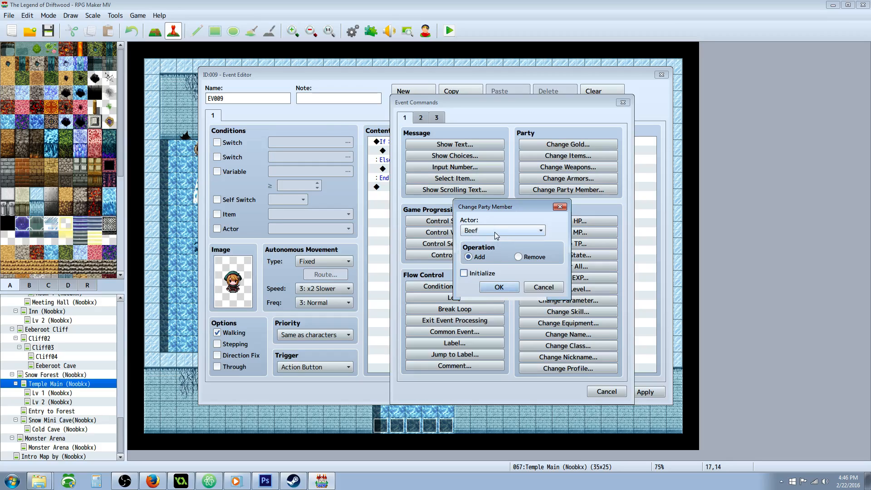
mouse_move(497, 240)
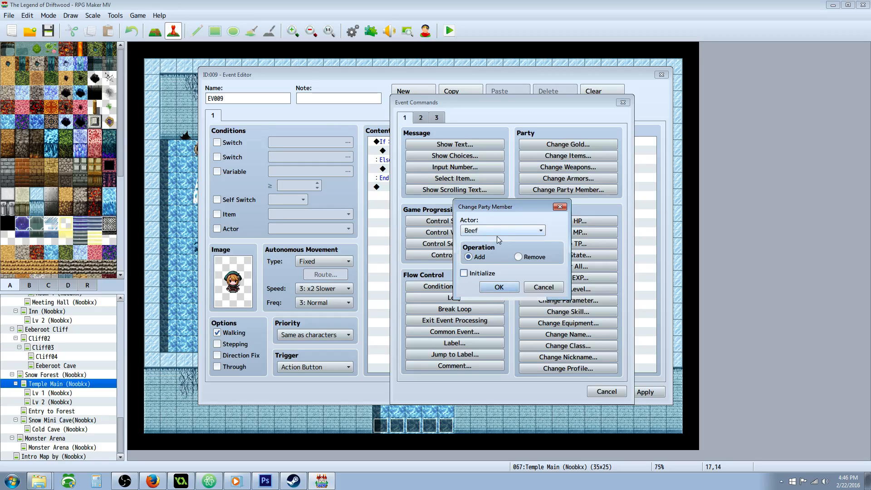
mouse_move(500, 239)
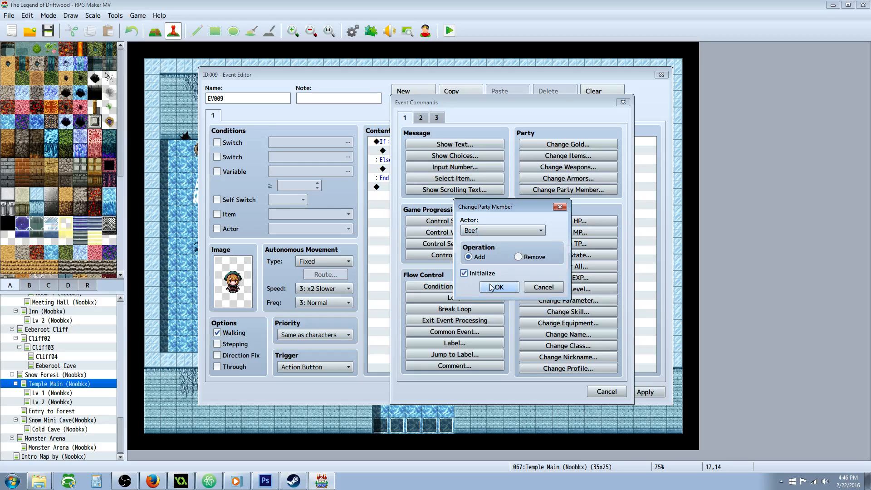
click(498, 287)
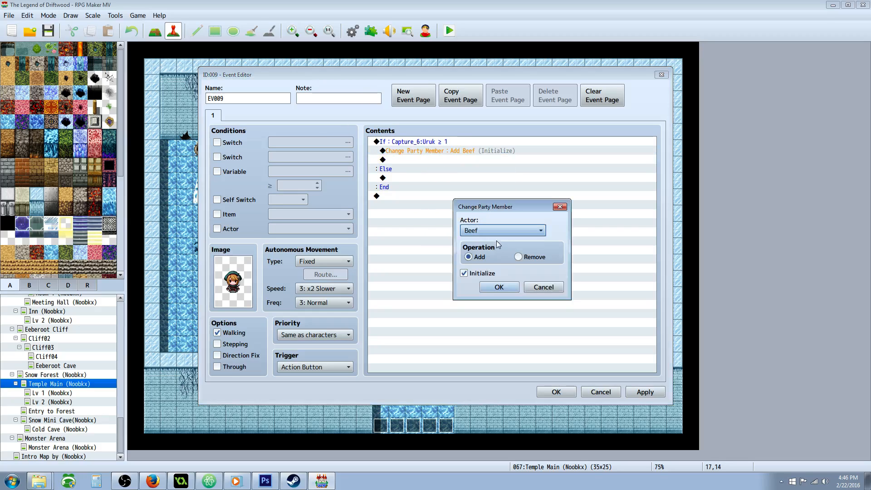
click(498, 286)
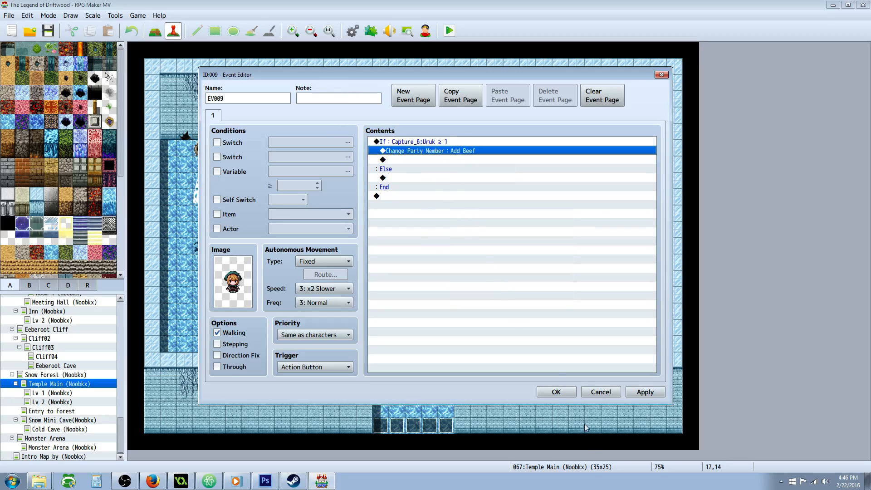
right_click(413, 278)
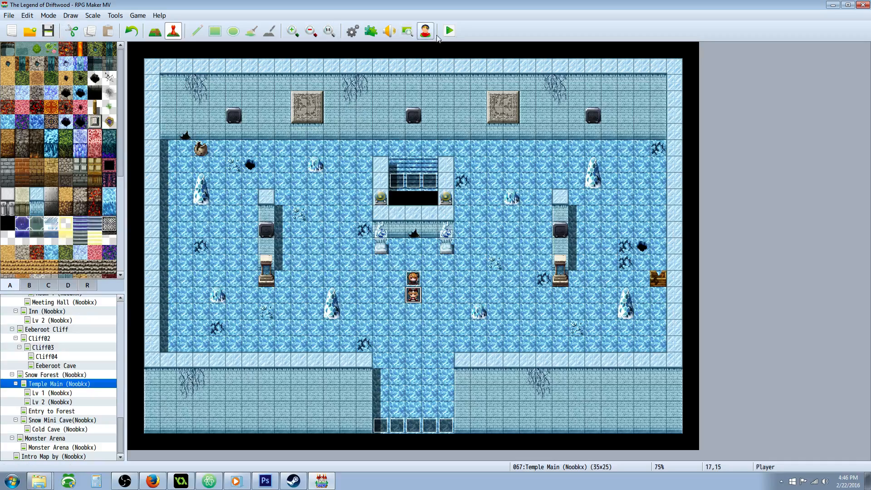
- Playtest a new game on Ice Temple B1, then return to EV009's options
click(448, 30)
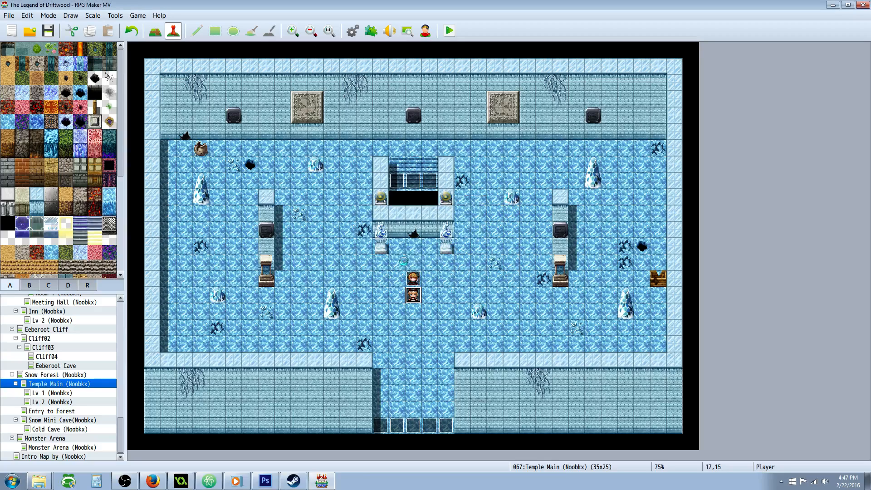
click(448, 31)
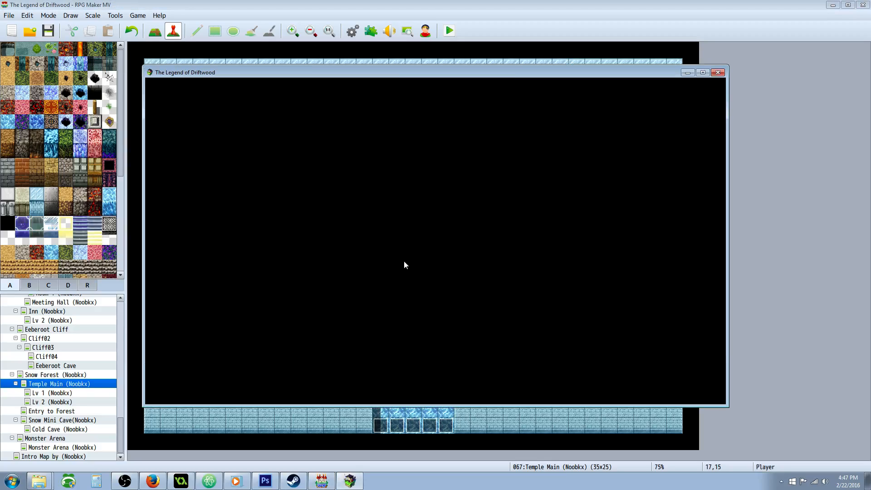
click(448, 30)
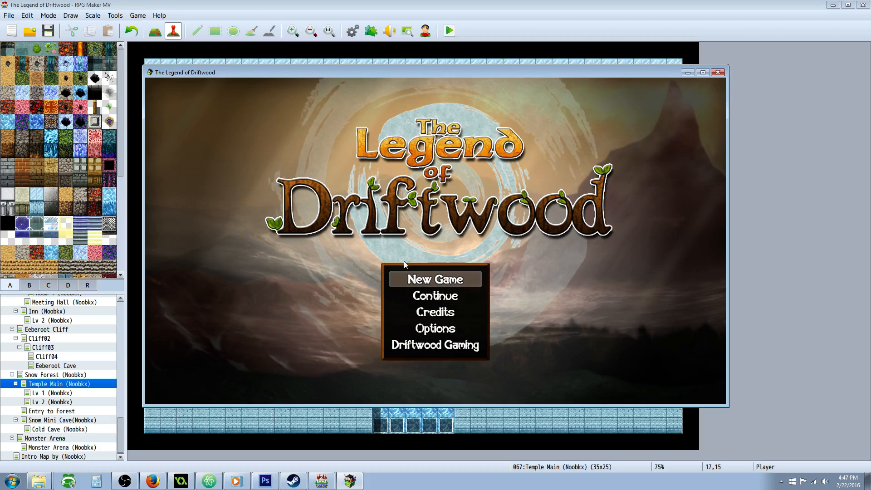
click(436, 280)
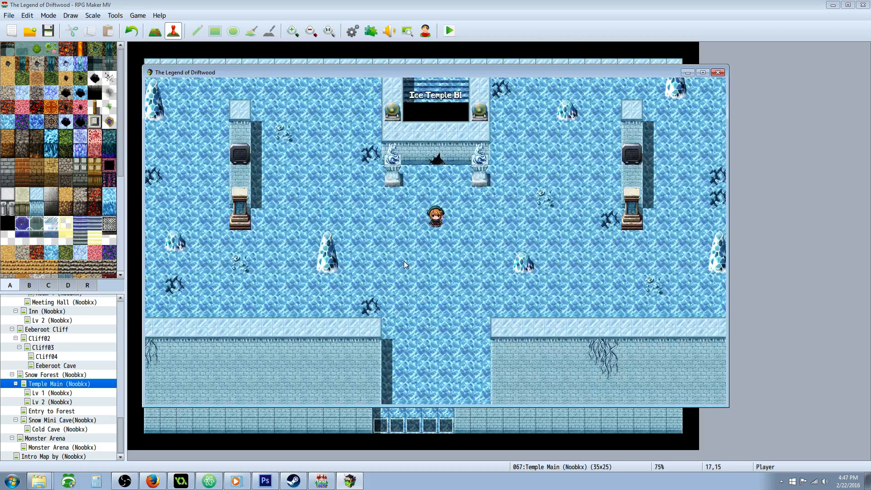
key(Escape)
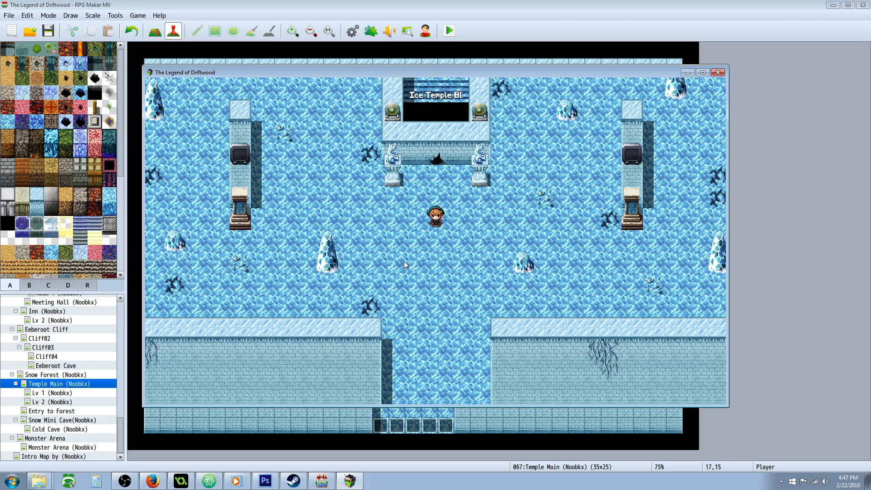
click(718, 72)
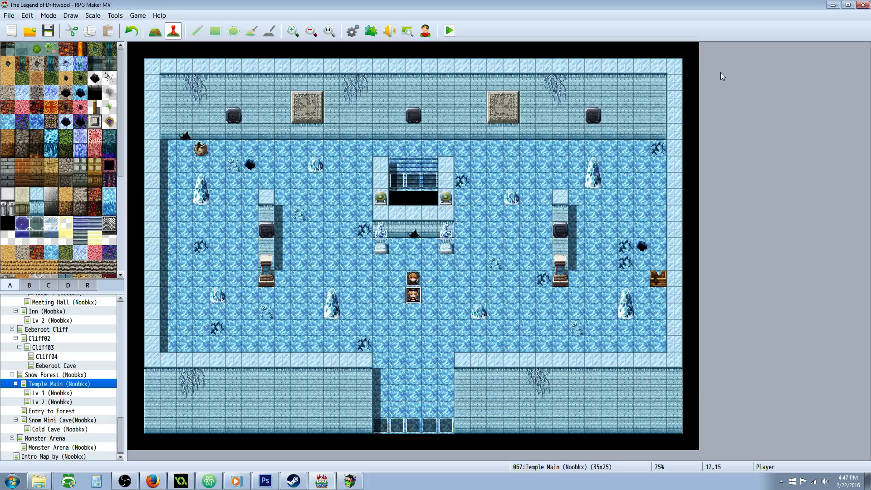
click(448, 31)
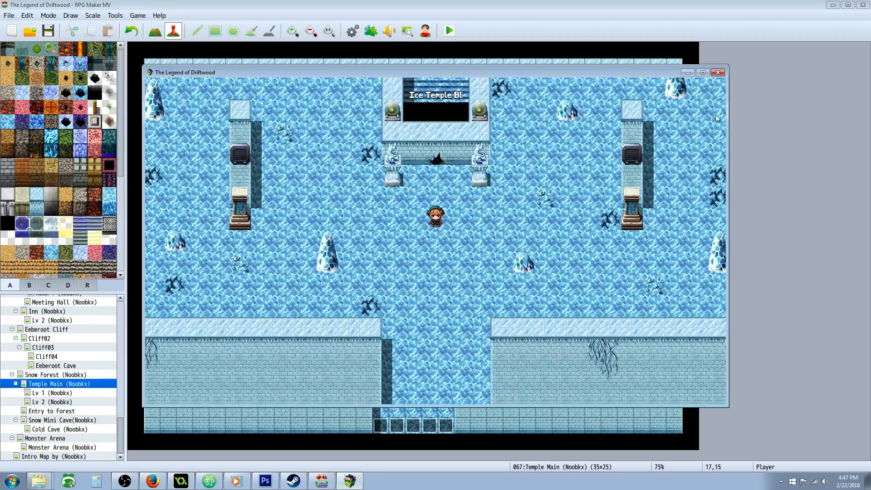
right_click(413, 283)
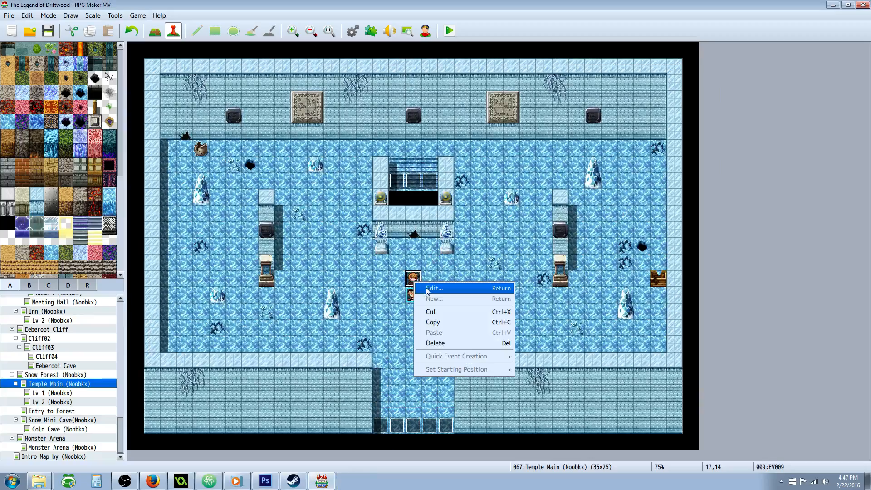
- Add a Show Text message "Here is your party member!" to EV009 and save
click(434, 288)
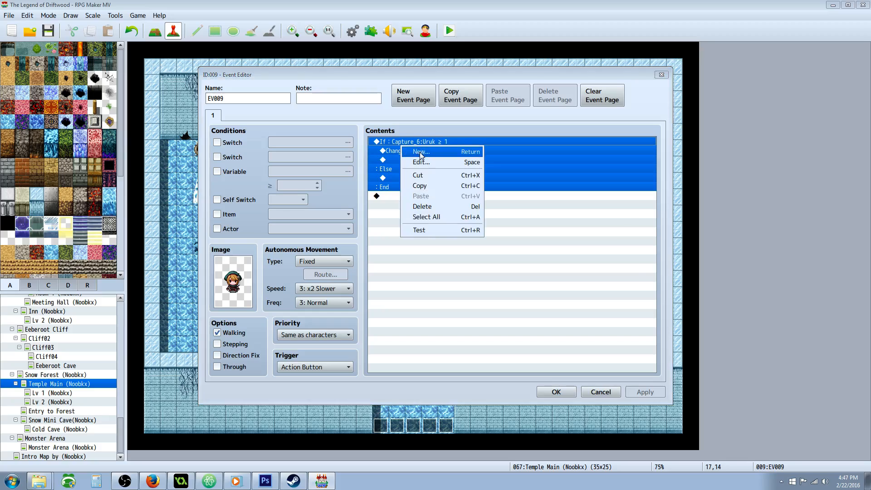
click(420, 151)
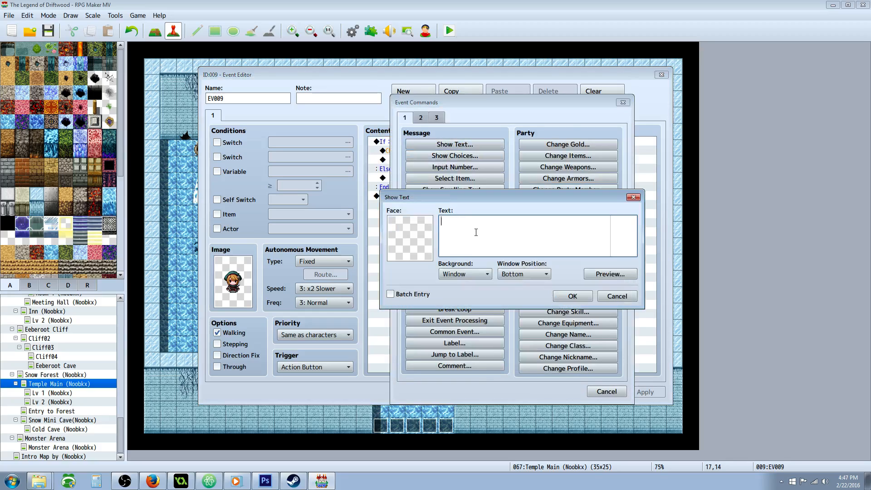
text(Here)
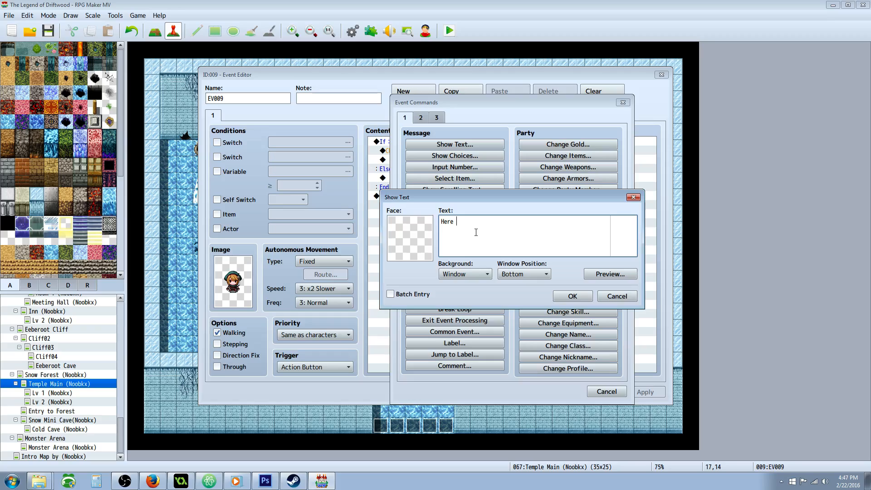
text(is your party member)
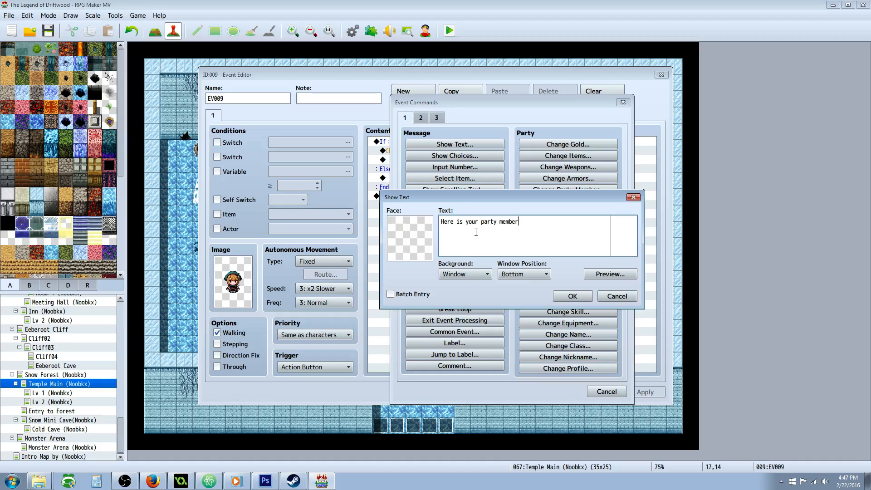
click(573, 296)
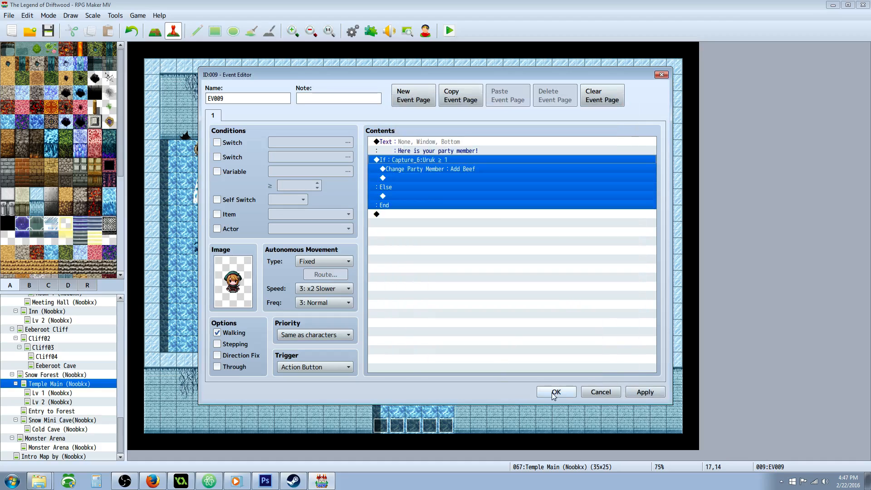
click(555, 392)
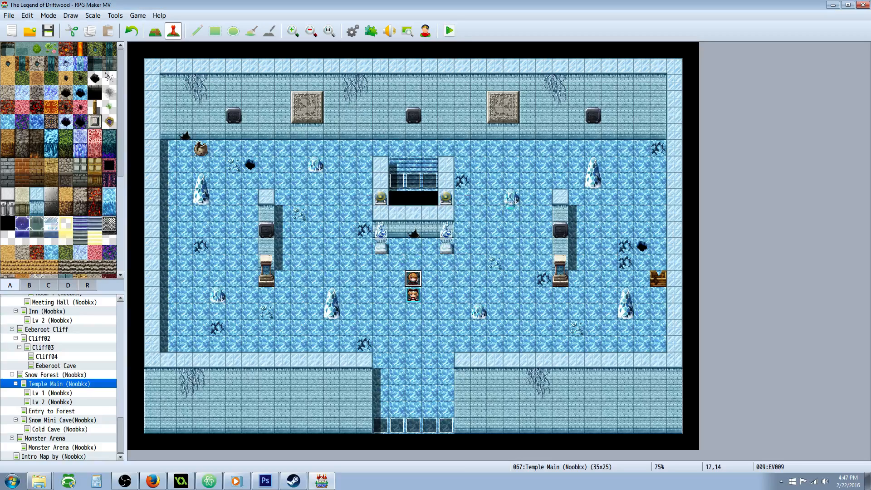
- Launch a fresh playtest, continue from the title screen, and pick a debug variable range
click(448, 31)
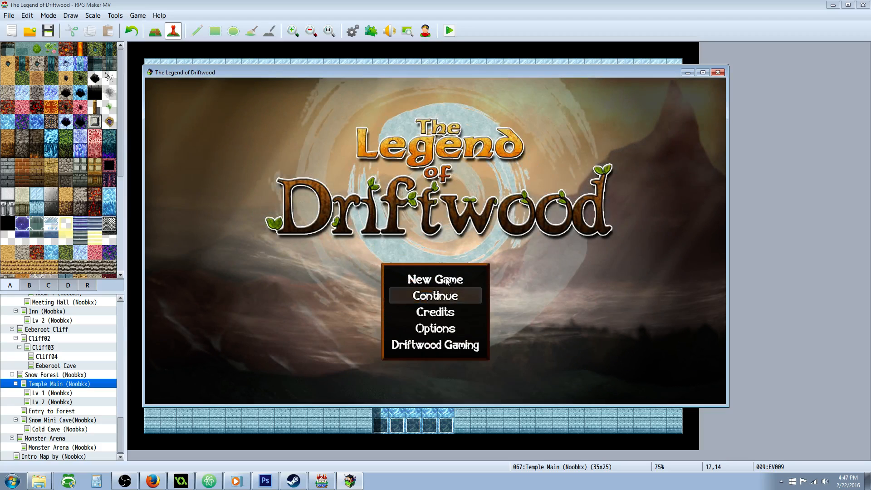
click(435, 295)
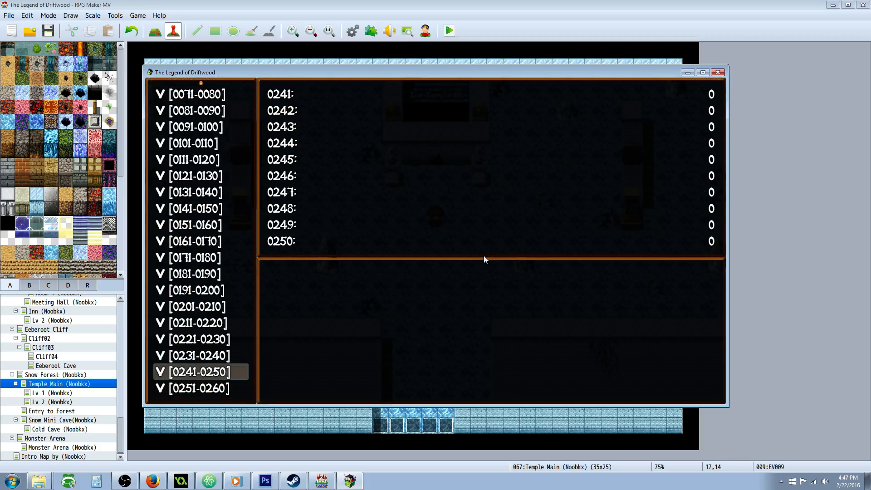
click(198, 307)
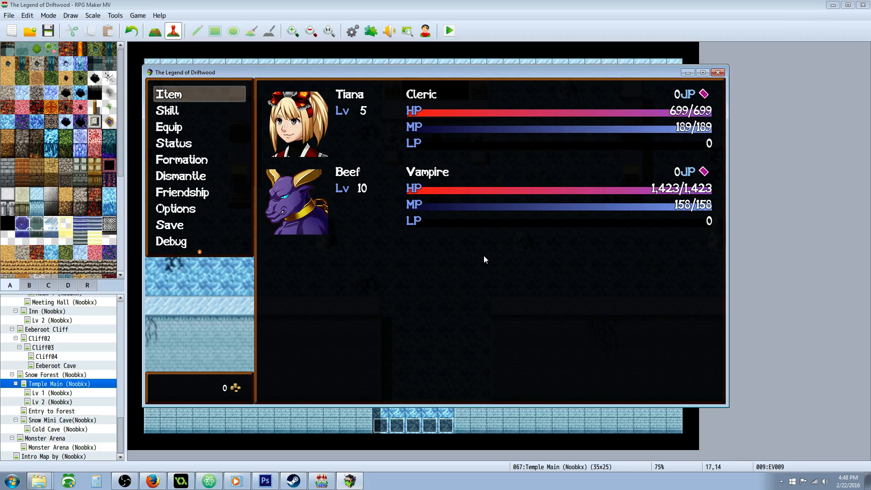
mouse_move(384, 213)
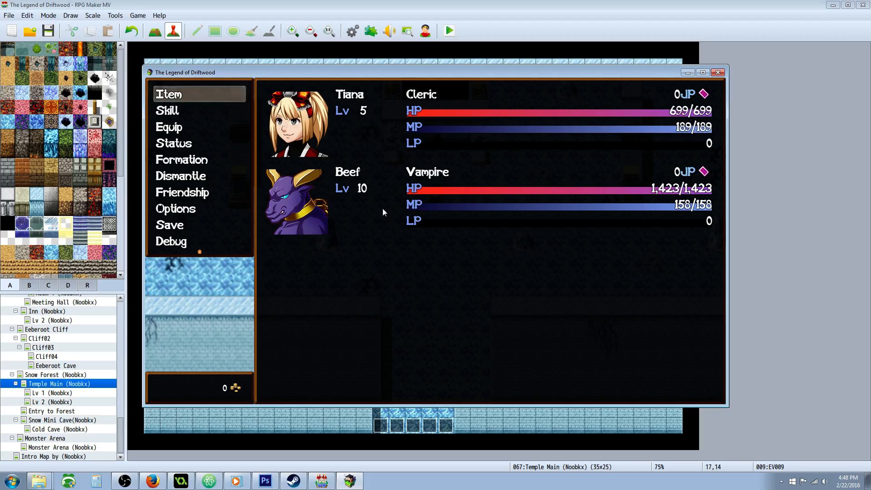
mouse_move(310, 180)
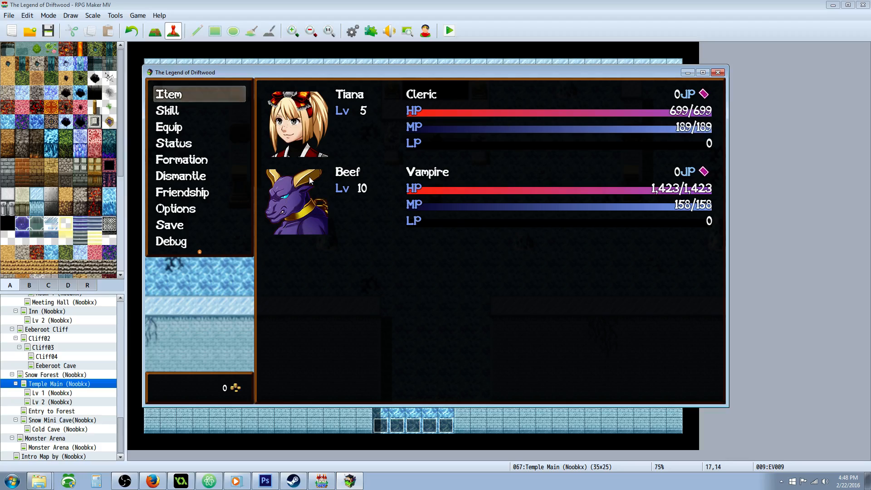
mouse_move(610, 110)
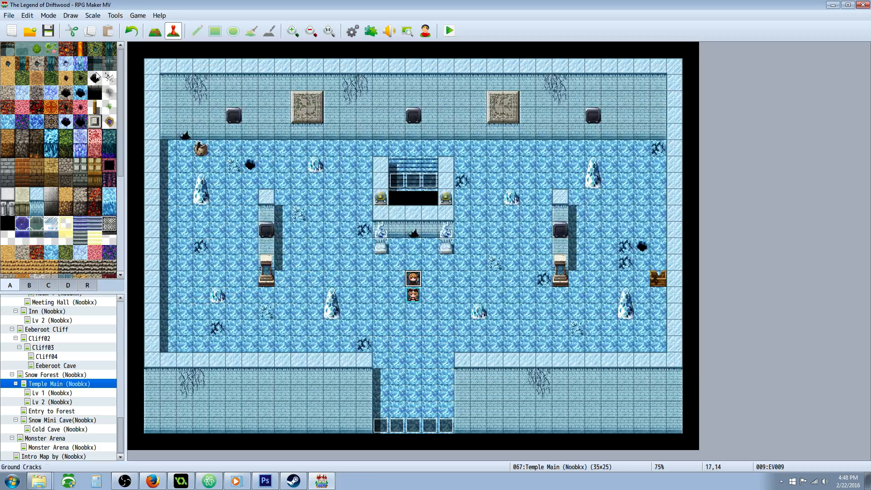
mouse_move(48, 31)
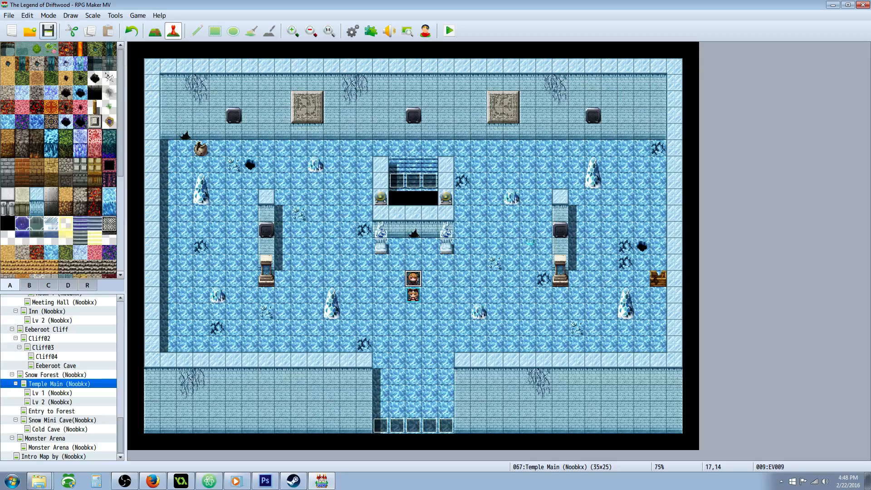
mouse_move(375, 338)
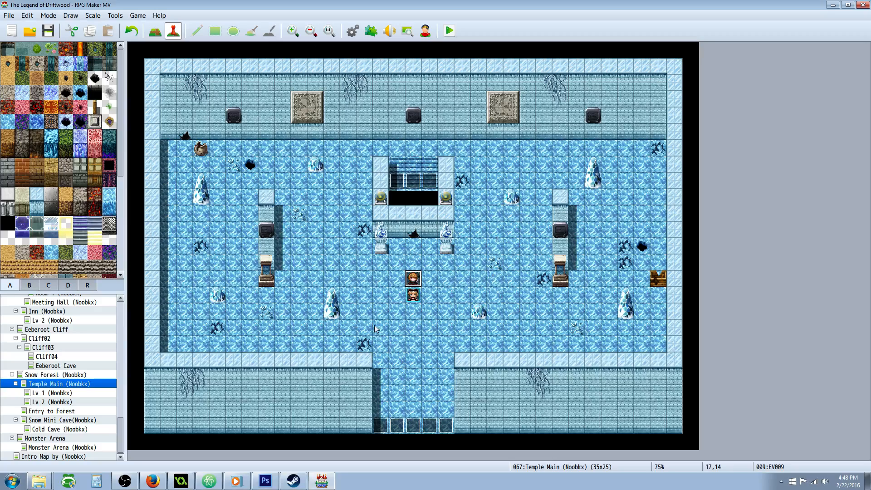
mouse_move(346, 283)
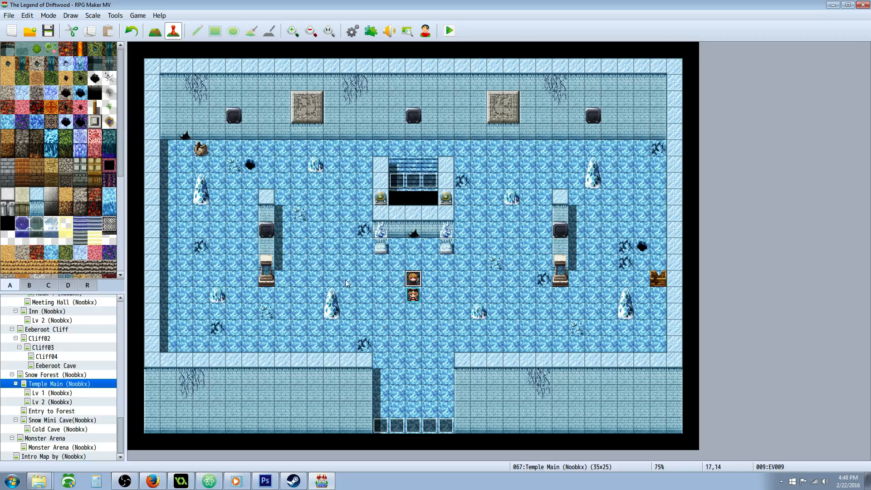
mouse_move(401, 240)
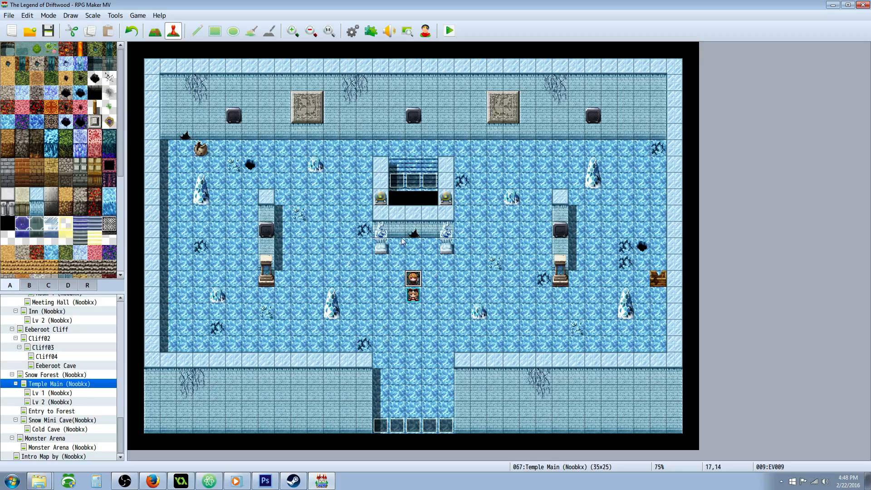
mouse_move(426, 250)
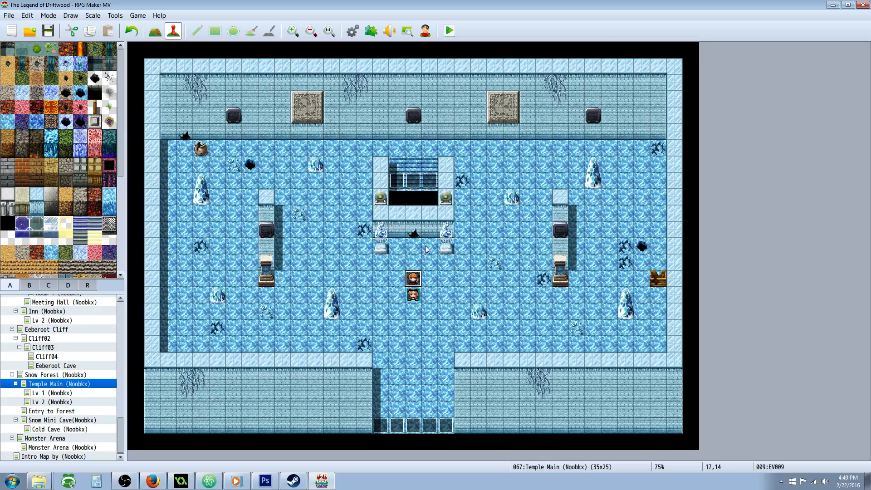
mouse_move(419, 310)
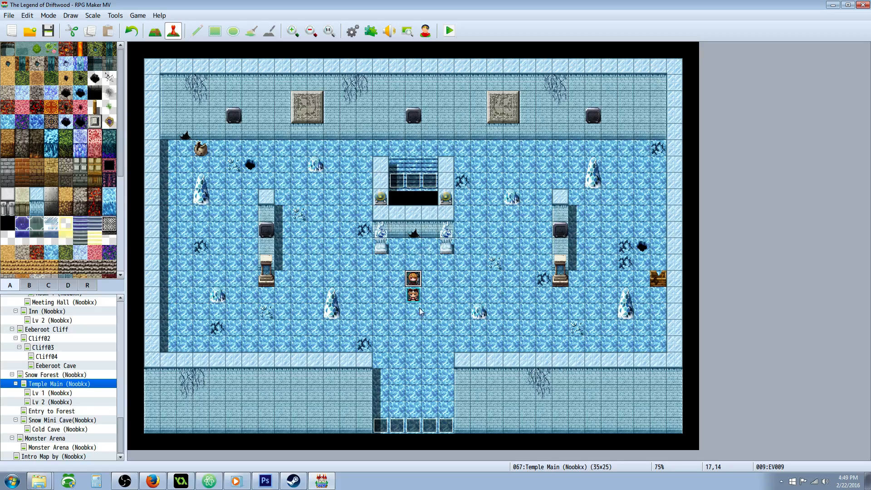